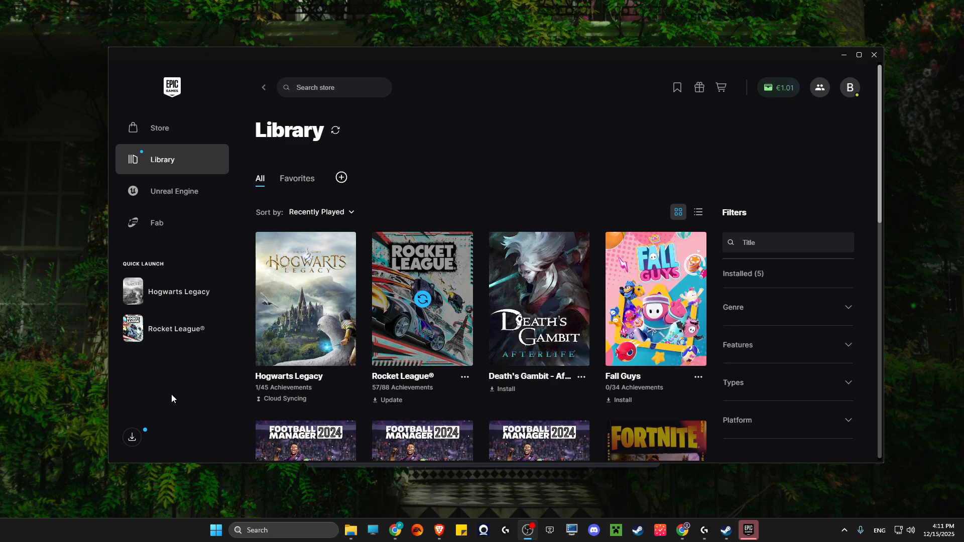
pyautogui.moveTo(393, 87)
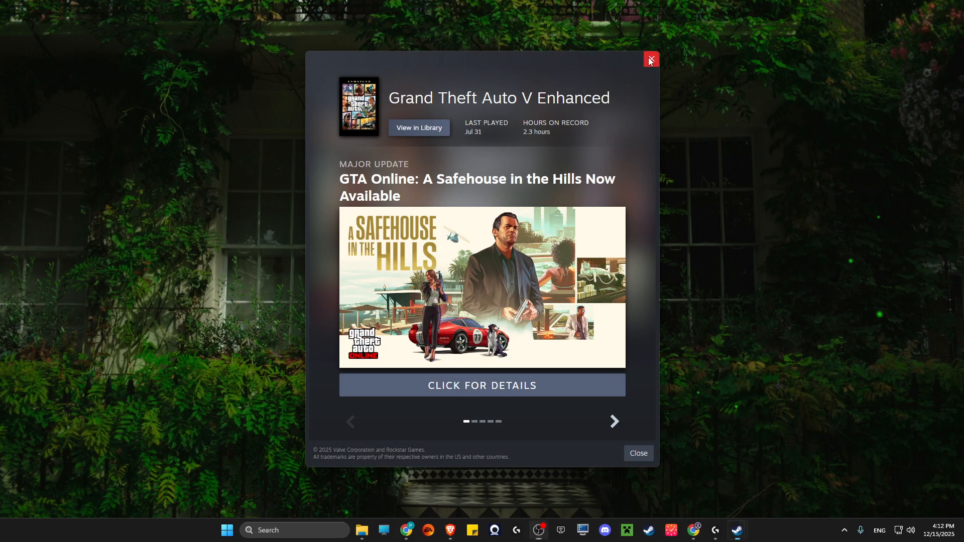
# Step: Dismiss the Grand Theft Auto V update announcement popup, leaving only the desktop
pyautogui.click(650, 60)
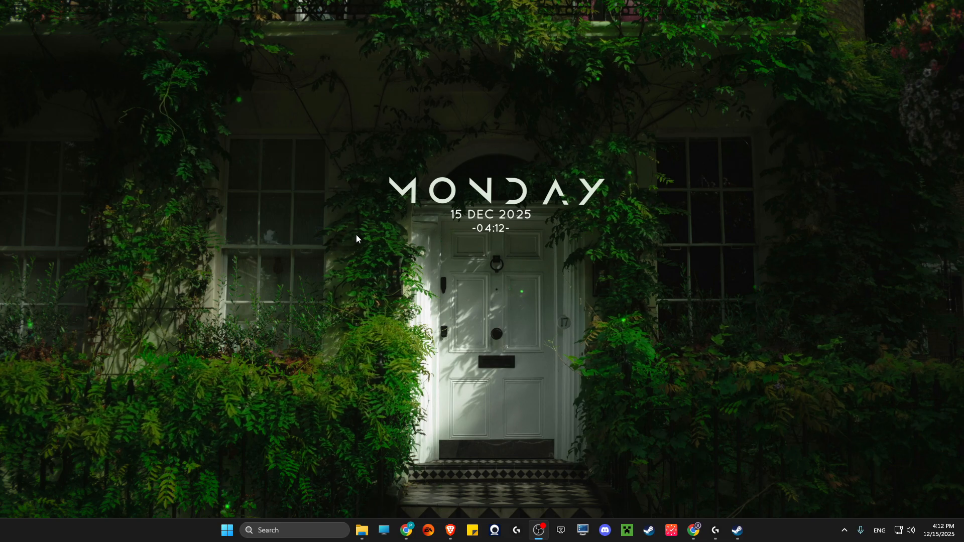
pyautogui.moveTo(407, 246)
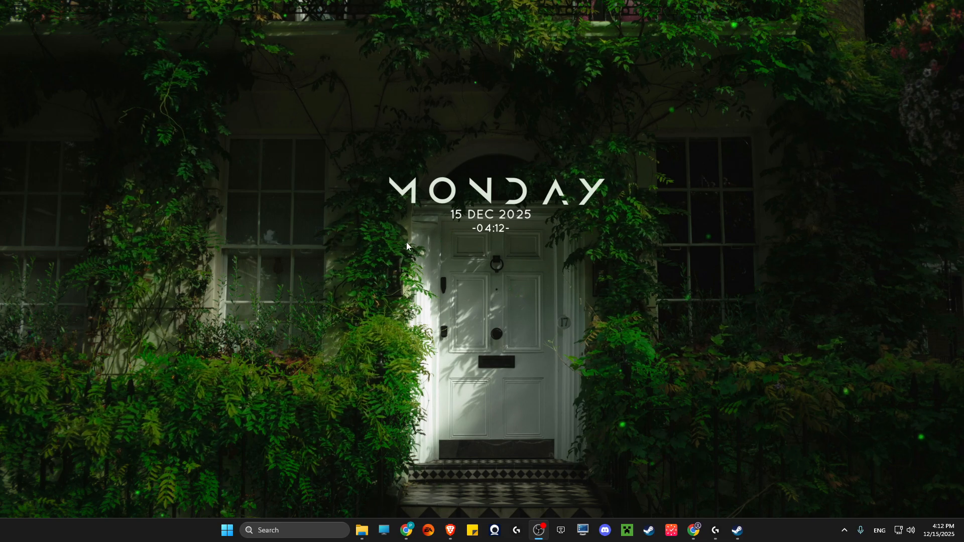
pyautogui.moveTo(499, 271)
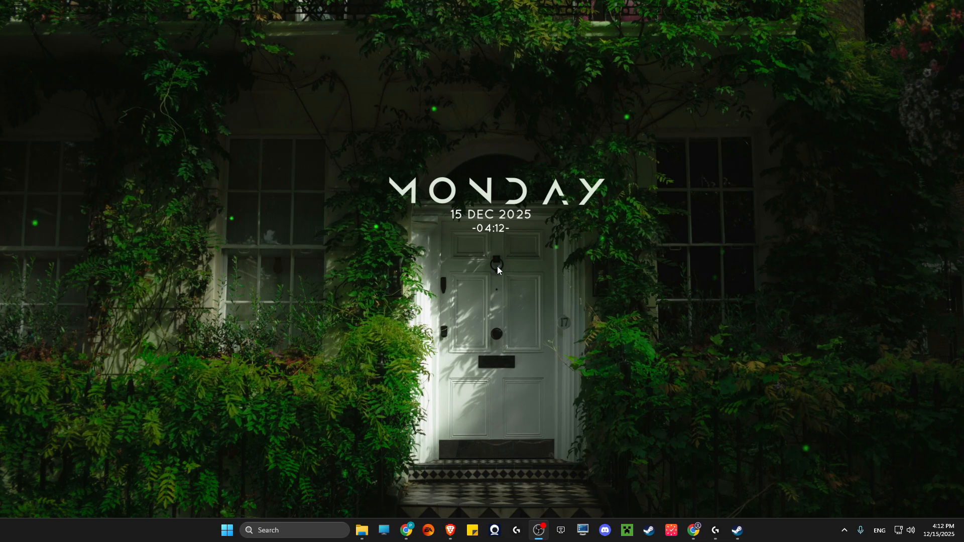
pyautogui.moveTo(523, 271)
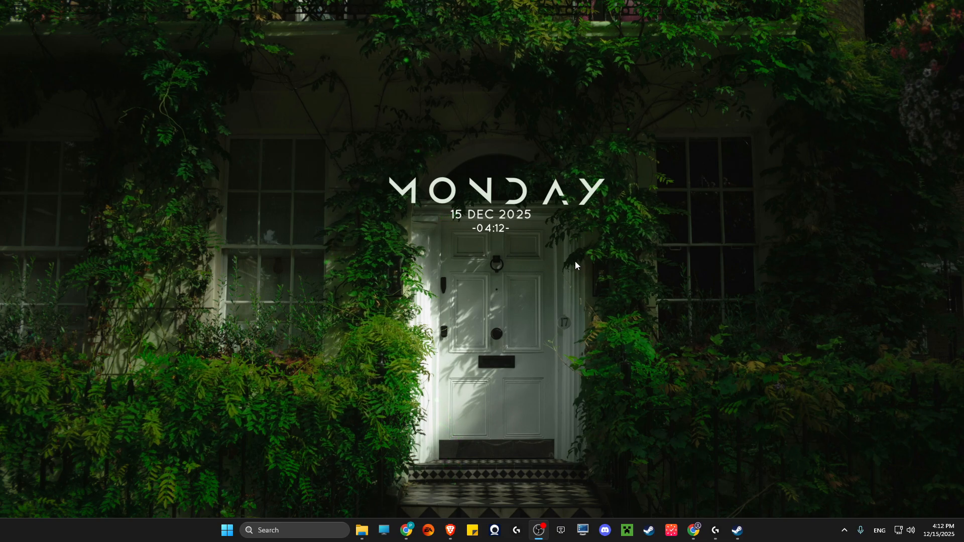
pyautogui.moveTo(735, 500)
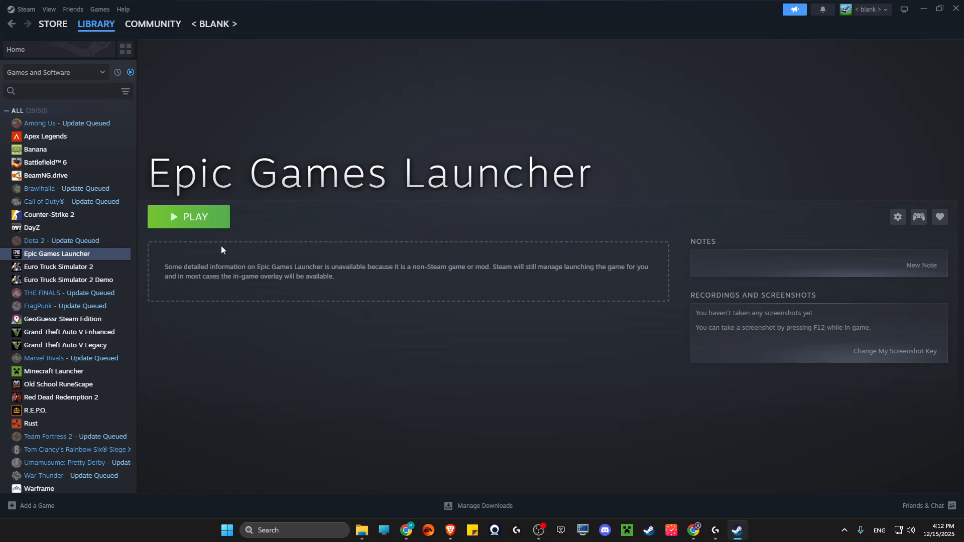
pyautogui.moveTo(223, 117)
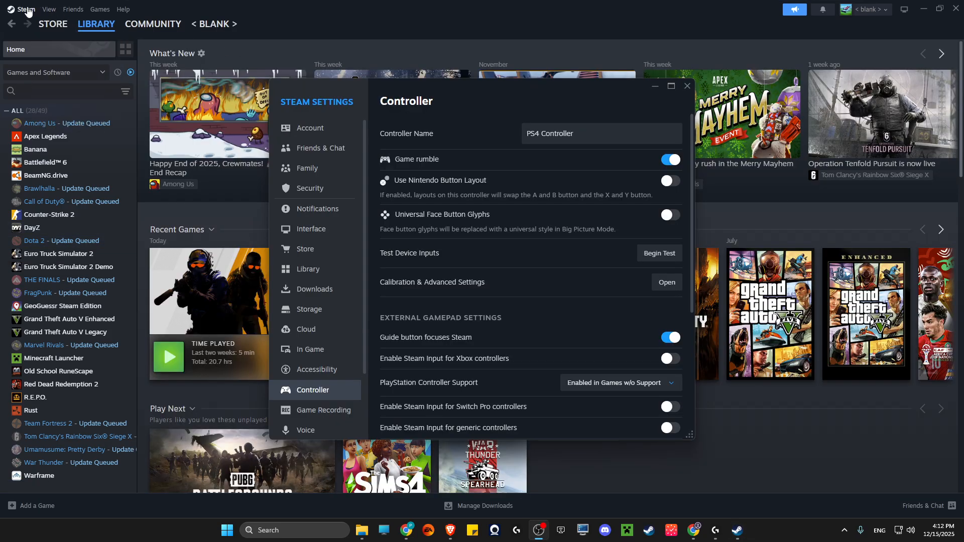
# Step: Set Steam's Controller setting Idle Gamepad Shutdown Timeout to Never
pyautogui.click(26, 10)
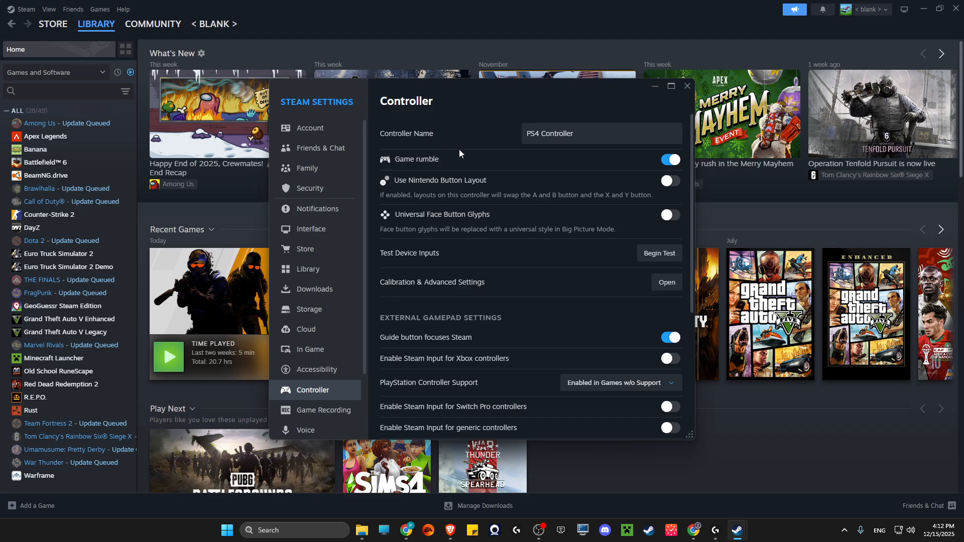
pyautogui.moveTo(414, 161)
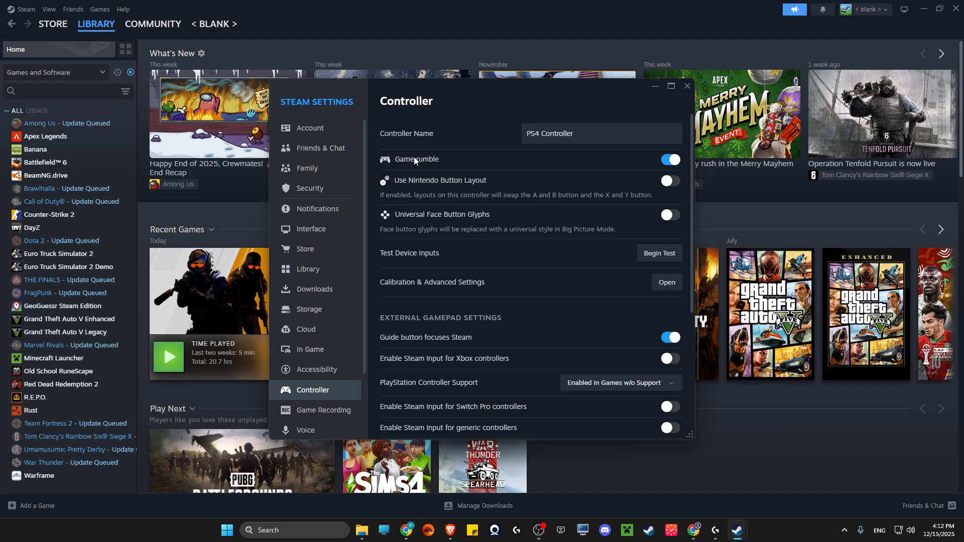
pyautogui.click(658, 252)
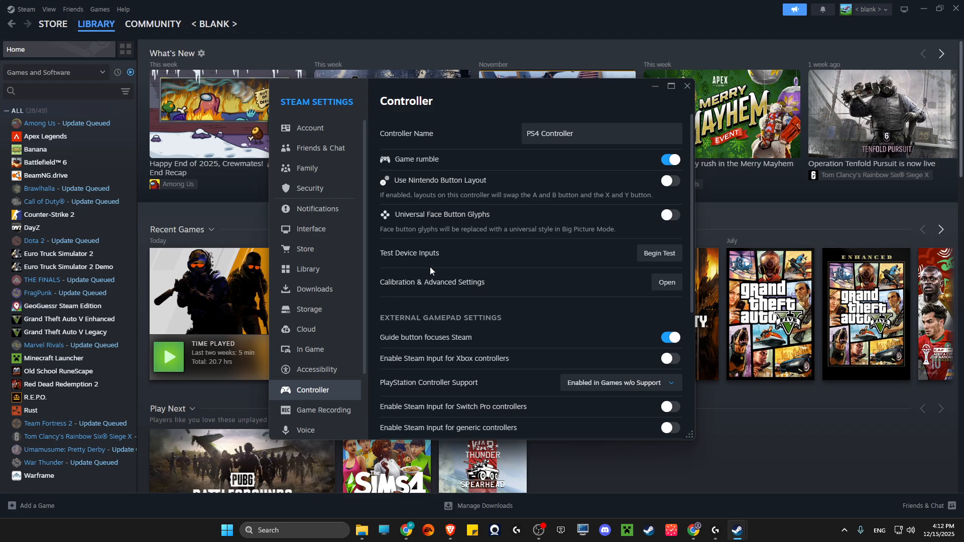
pyautogui.scroll(-3)
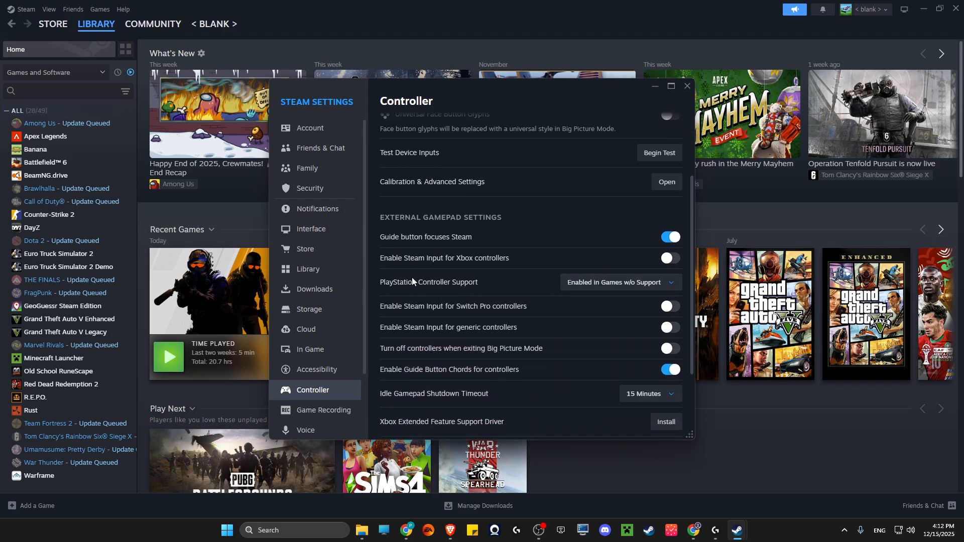
pyautogui.moveTo(389, 287)
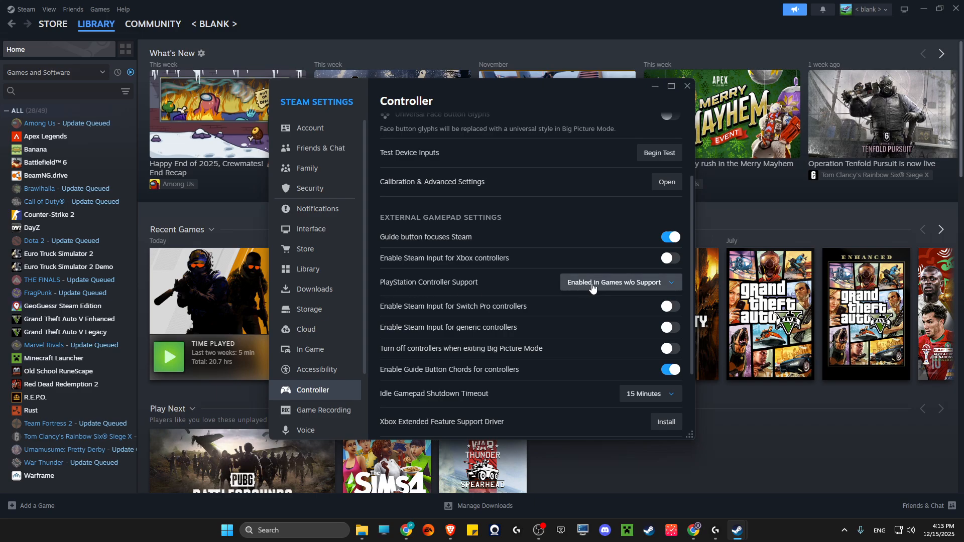
pyautogui.moveTo(440, 326)
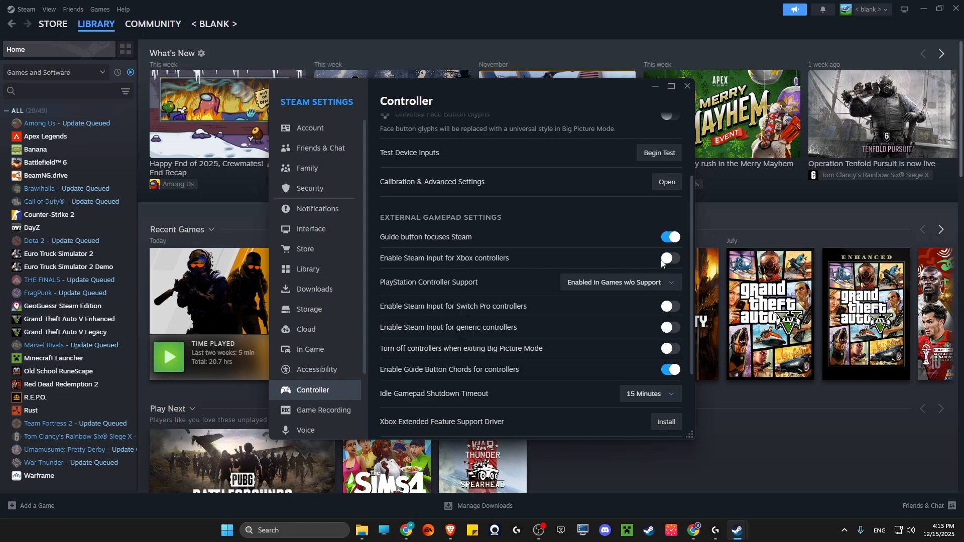
pyautogui.scroll(-3)
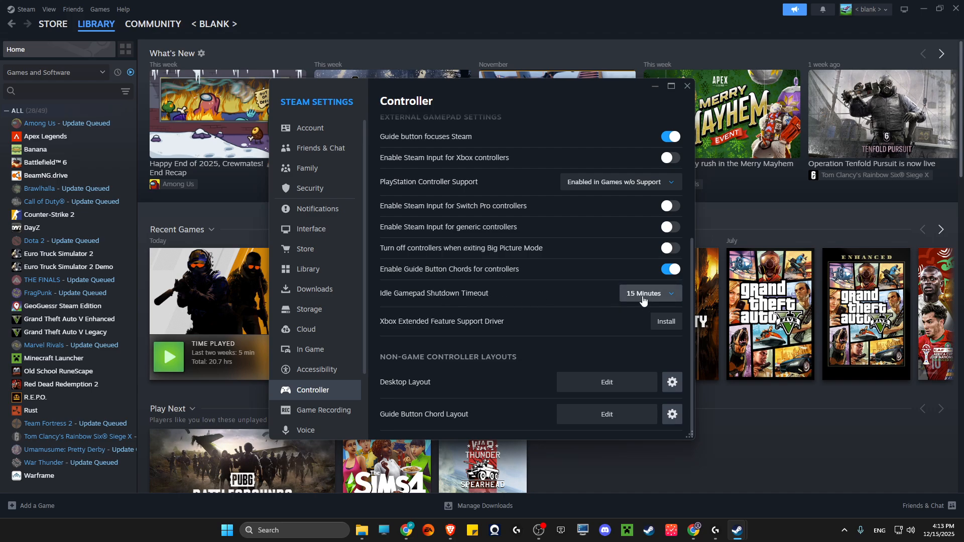
pyautogui.click(648, 293)
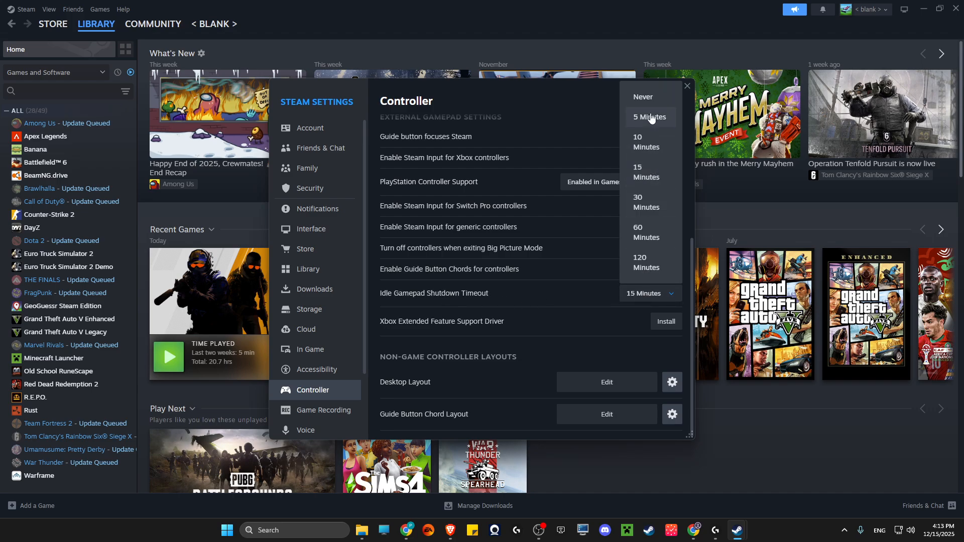
pyautogui.click(642, 96)
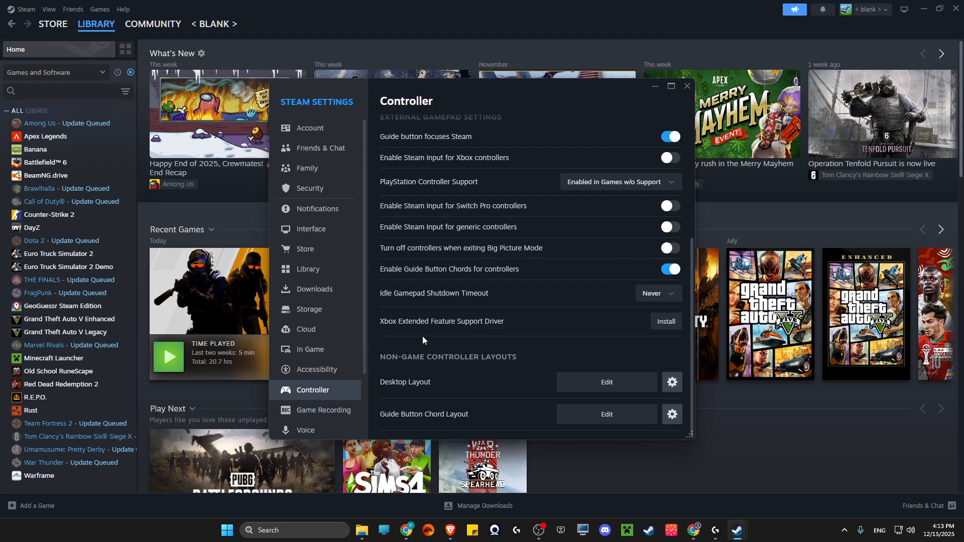
pyautogui.moveTo(464, 308)
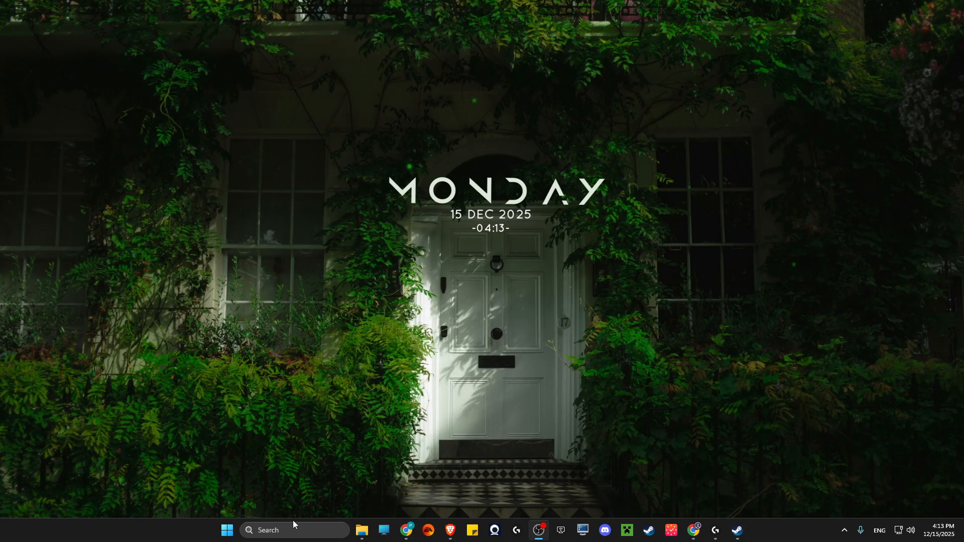
pyautogui.write('epi')
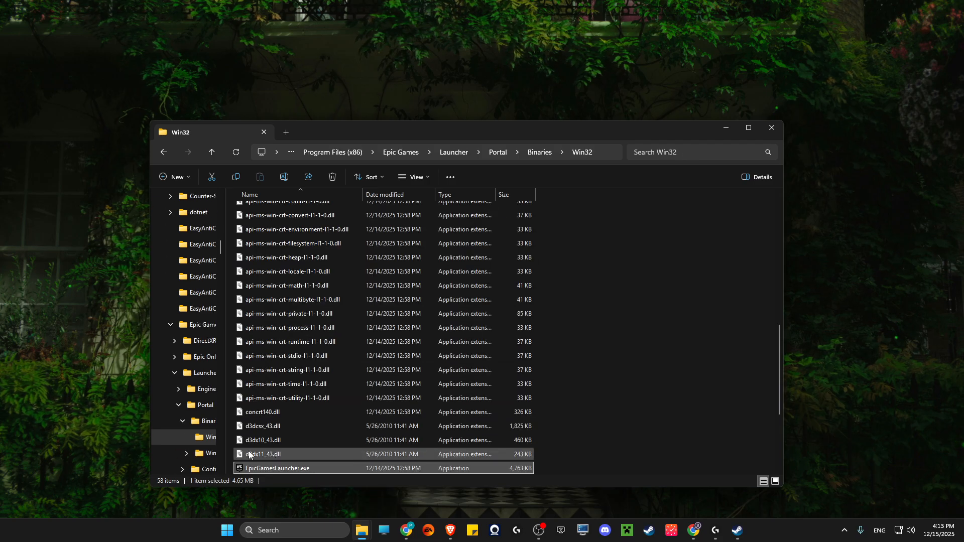
pyautogui.moveTo(277, 468)
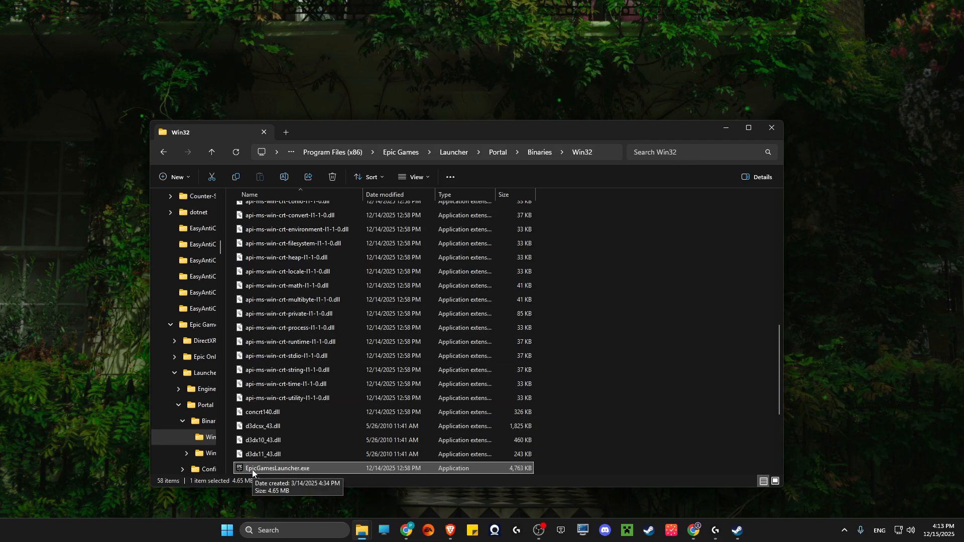
pyautogui.moveTo(609, 155)
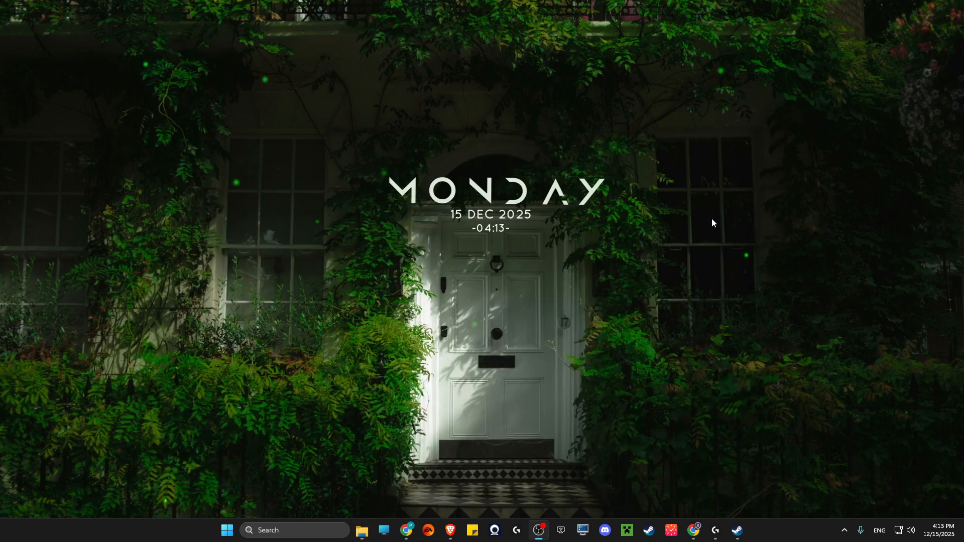
# Step: Add EpicGamesLauncher.exe from Portal\Binaries\Win32 as a non-Steam game
pyautogui.click(736, 530)
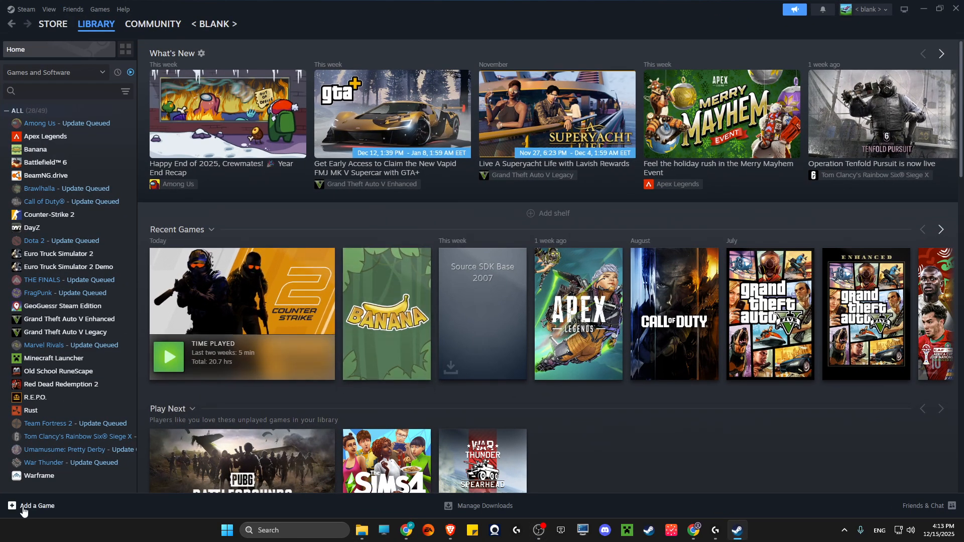
pyautogui.click(36, 506)
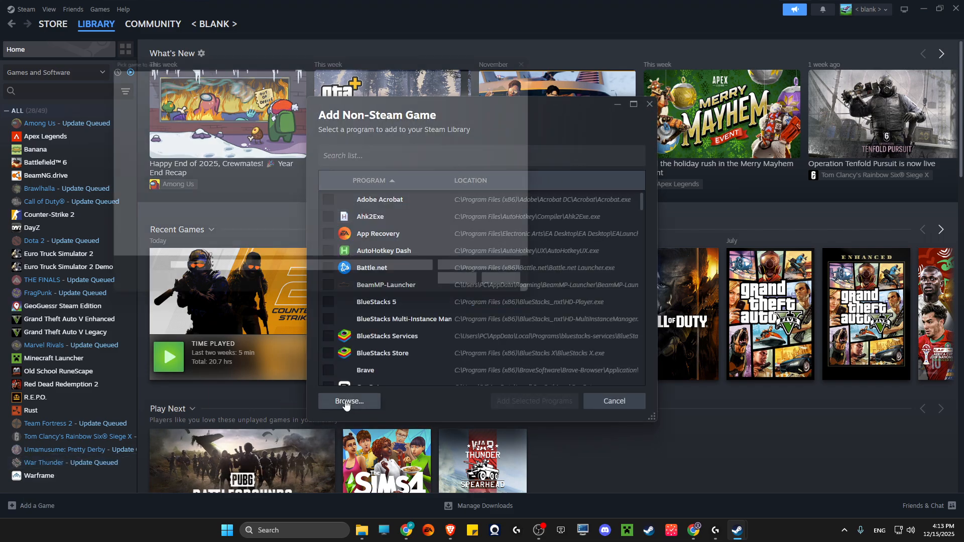
pyautogui.click(349, 400)
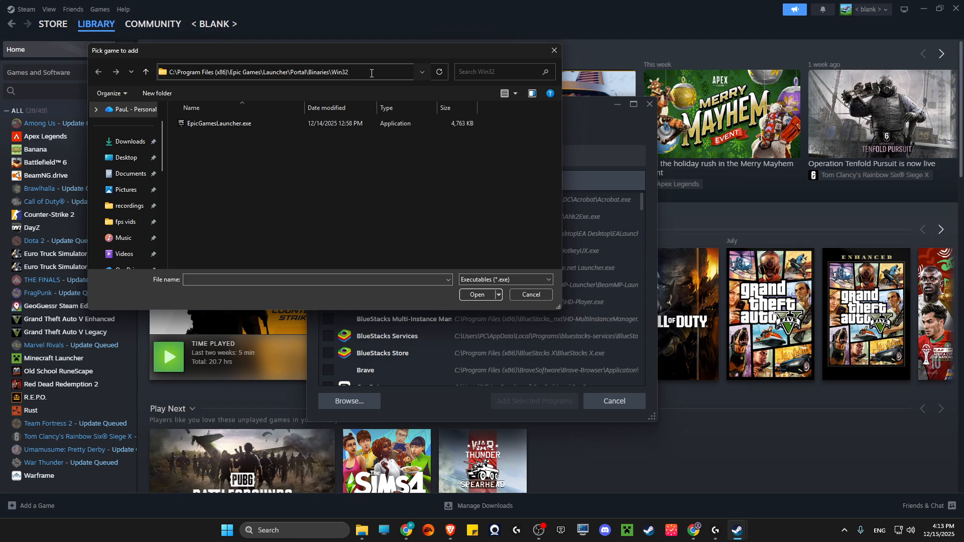
pyautogui.click(220, 123)
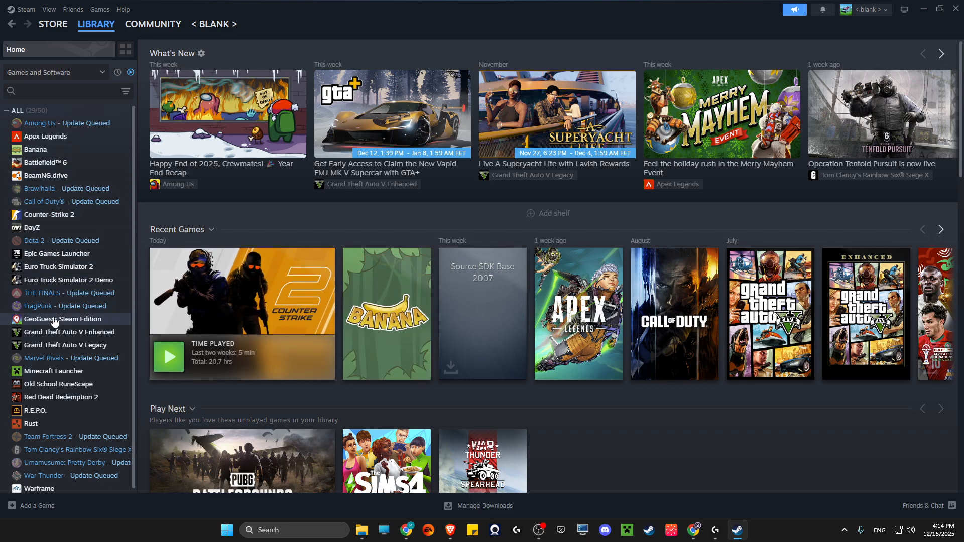
# Step: Launch Epic Games Launcher with PLAY from its Steam library page
pyautogui.click(56, 253)
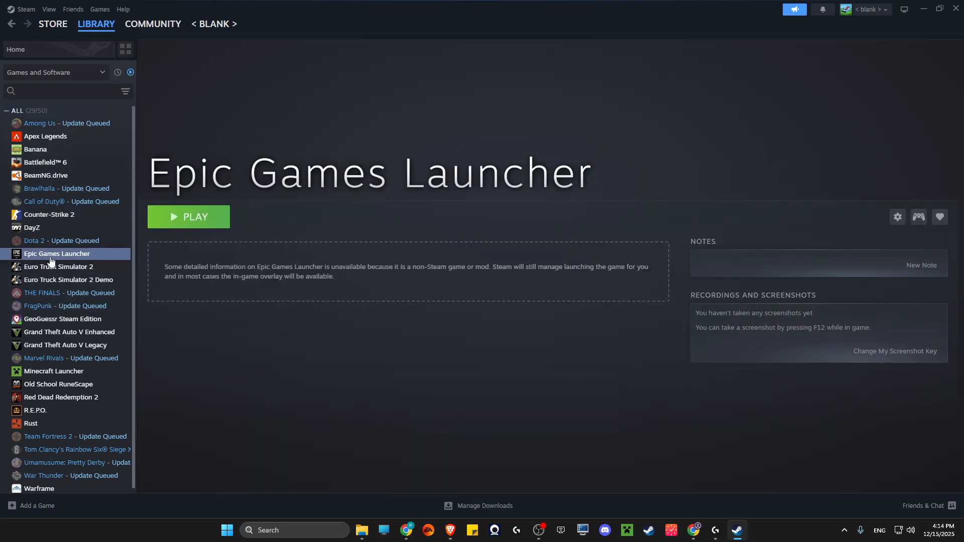
pyautogui.moveTo(196, 221)
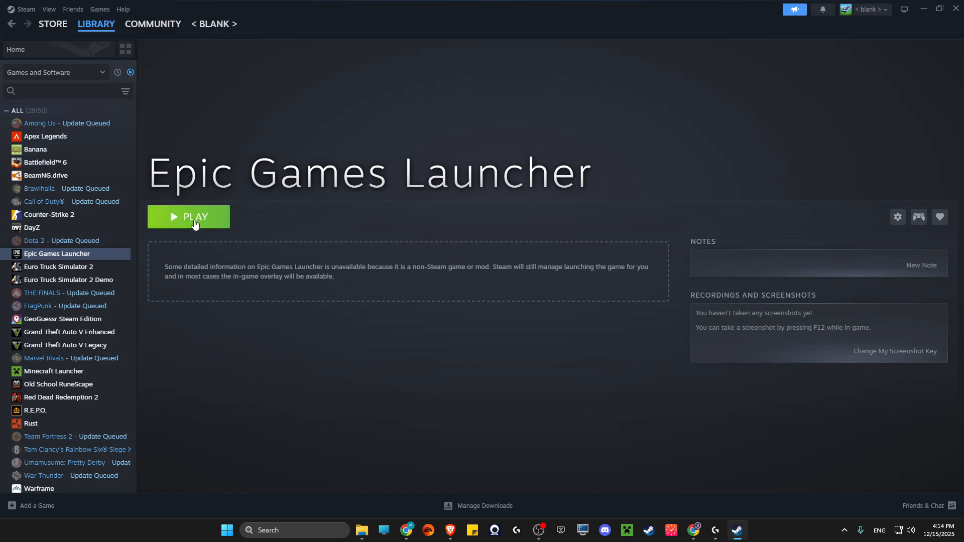
pyautogui.click(194, 216)
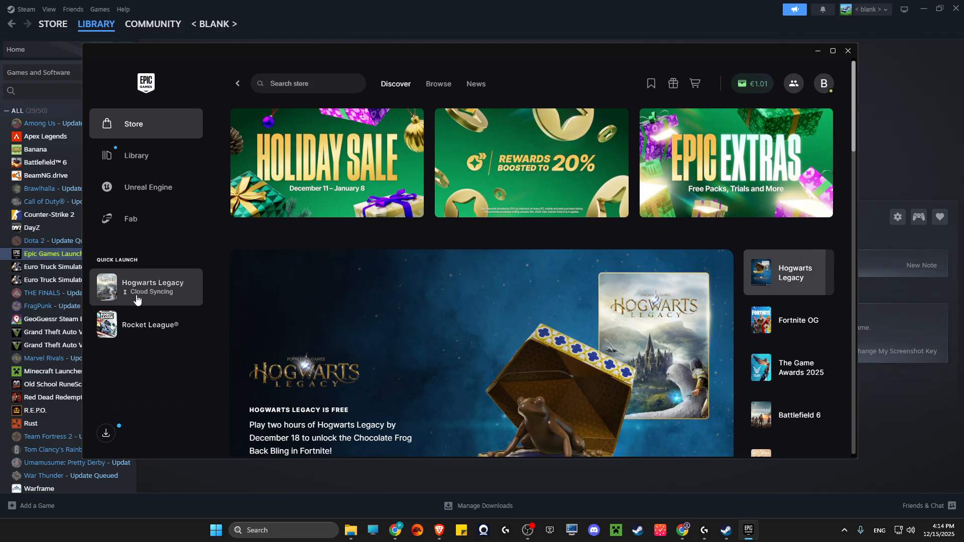
# Step: Start Hogwarts Legacy from the Epic launcher's Quick Launch to reach its main menu
pyautogui.click(788, 320)
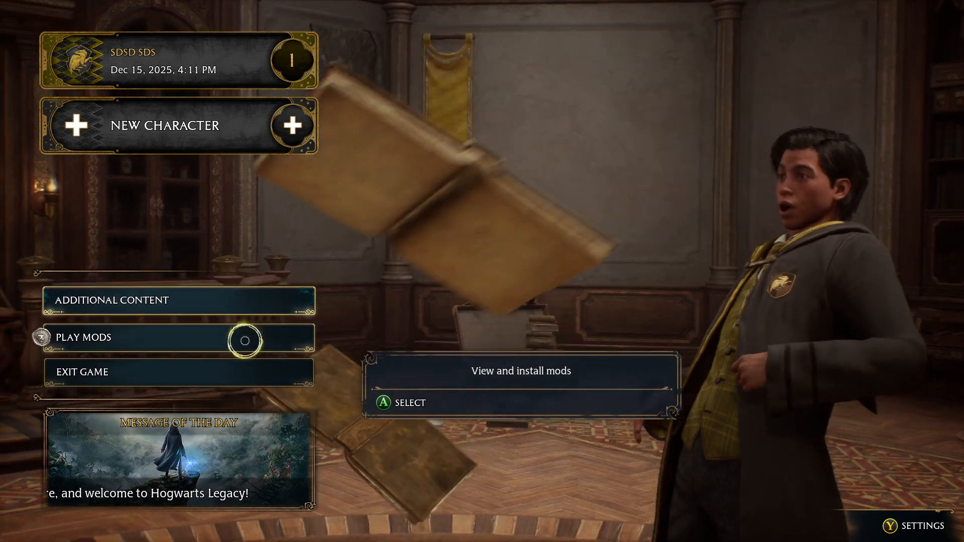
pyautogui.moveTo(179, 125)
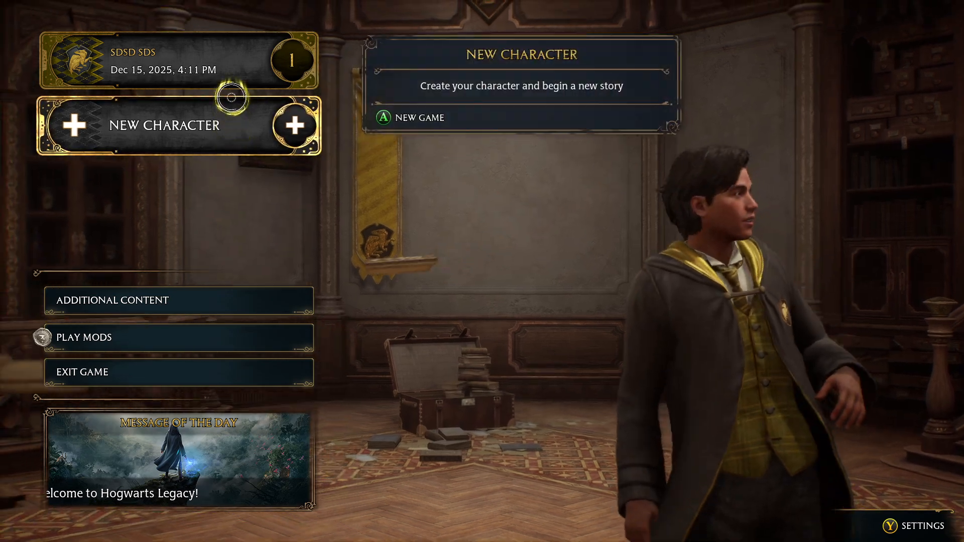